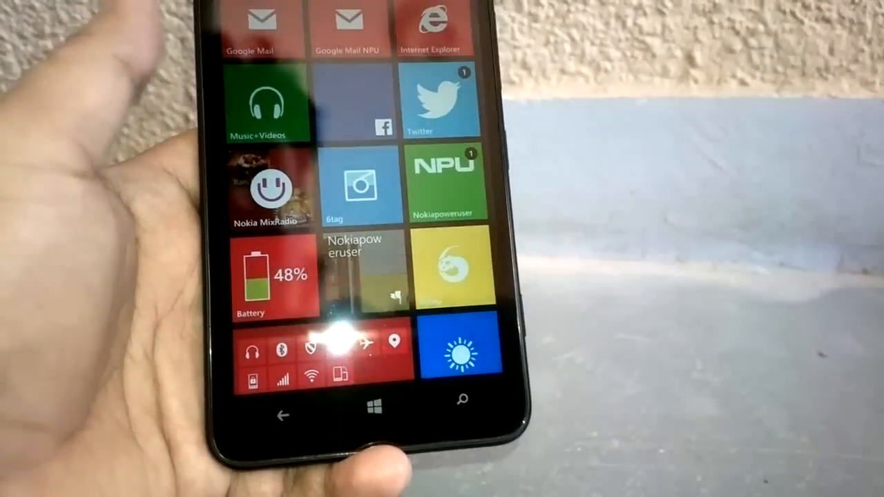
Pause the Nevada classic race so Resume, Restart, Options and Quit Race appear.
scroll("down", 3)
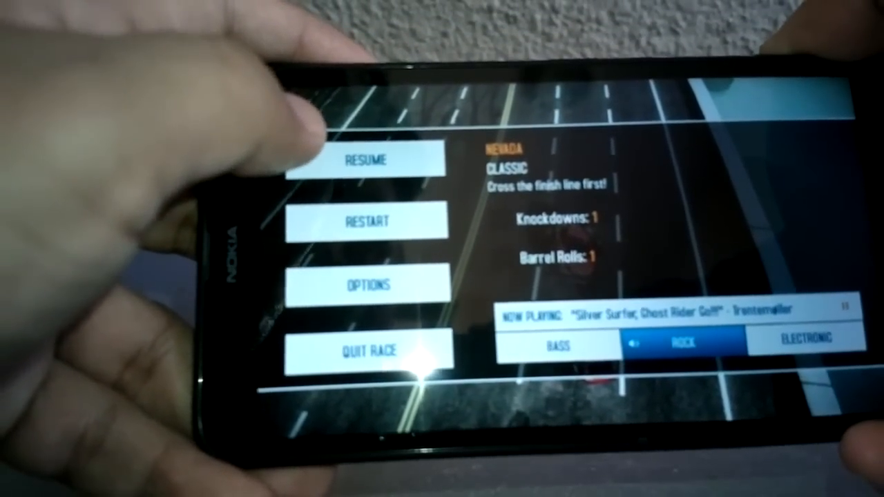
left_click(366, 160)
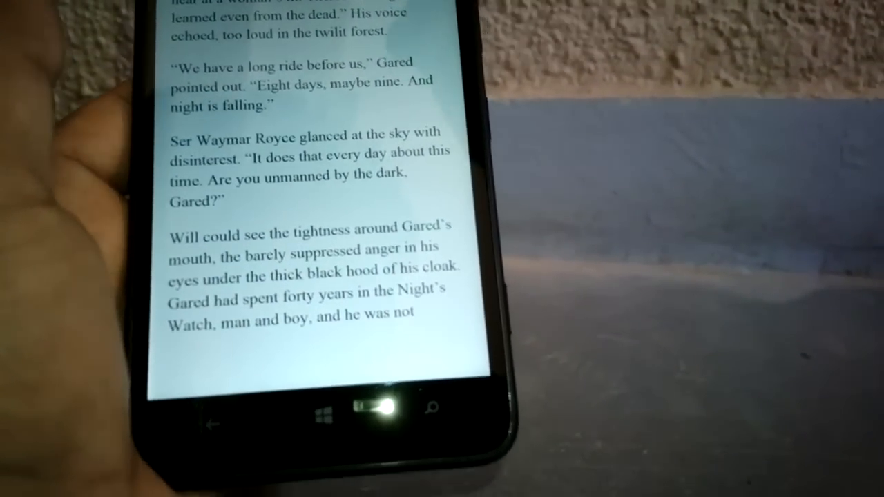
Swipe up through the chapter until the passage beginning "Until tonight" shows.
scroll("down", 3)
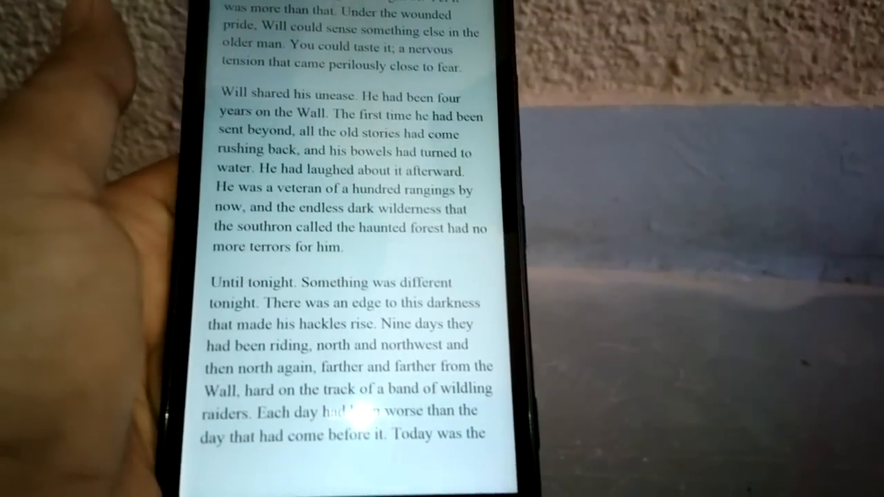
scroll("down", 3)
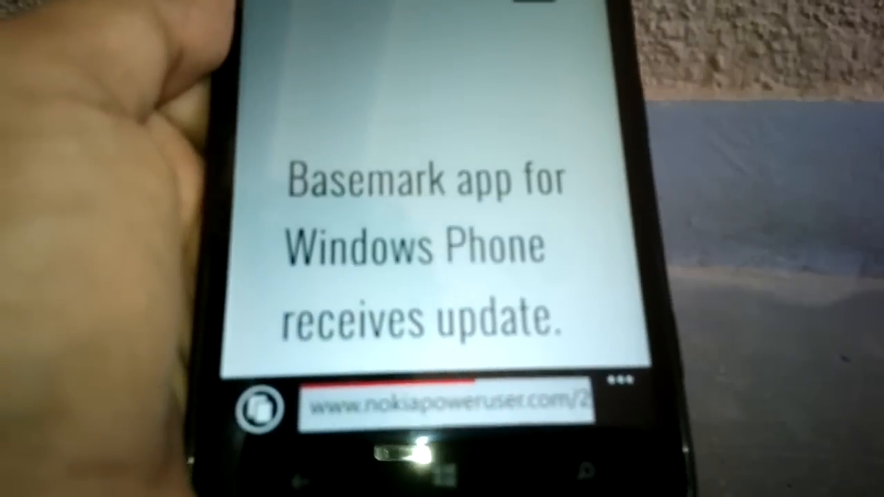
Scroll the nokiapoweruser.com Basemark update article down the page.
scroll("down", 3)
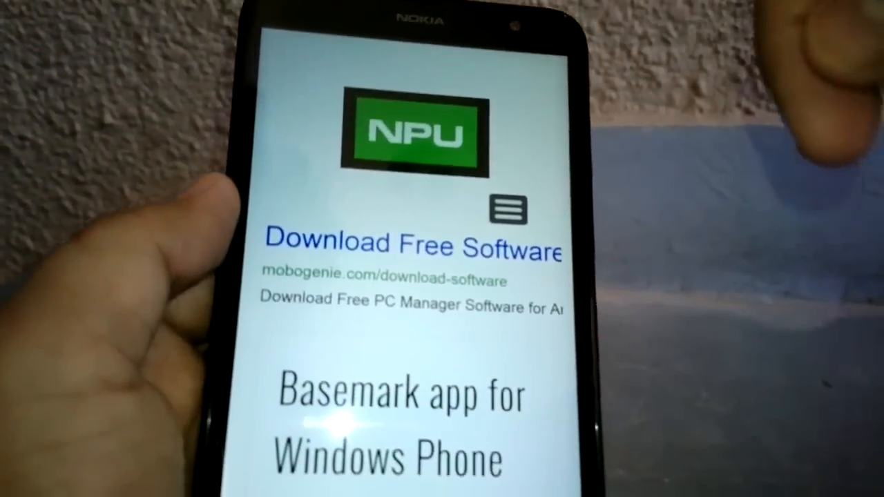